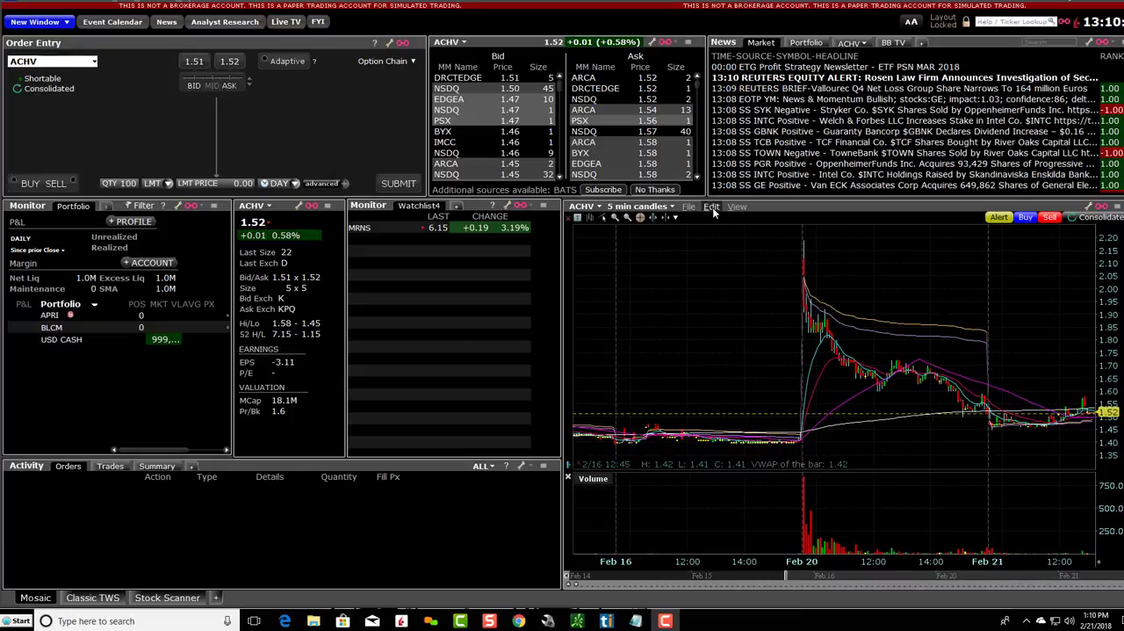
Reach Global Configuration and show the Stocks order presets with timing, quantity and order-type defaults
left_click(711, 206)
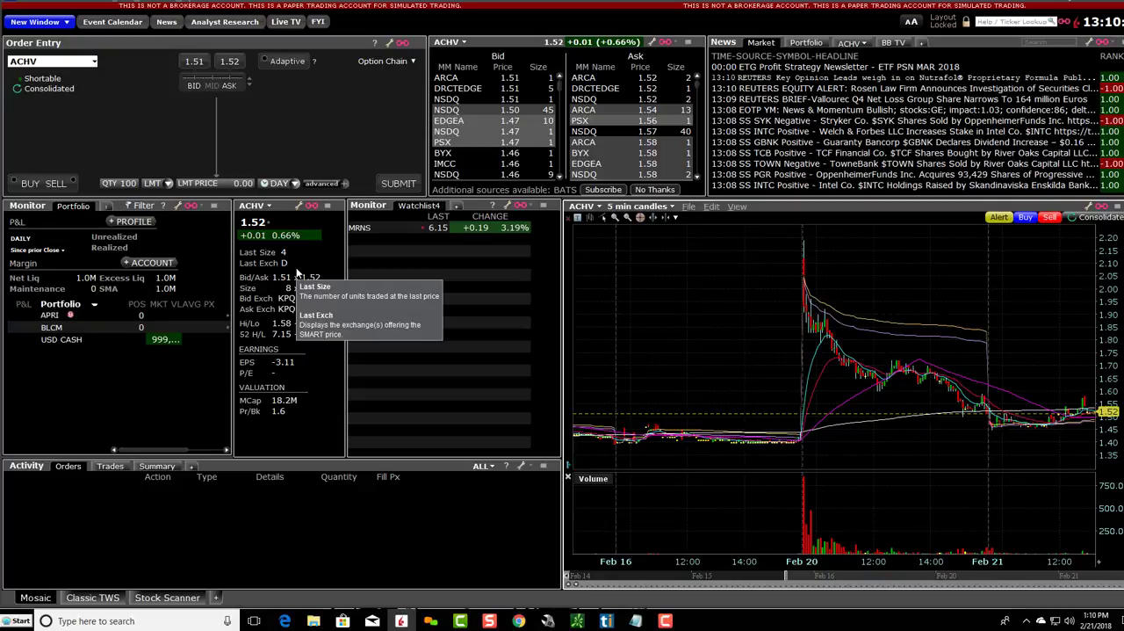
mouse_move(428, 449)
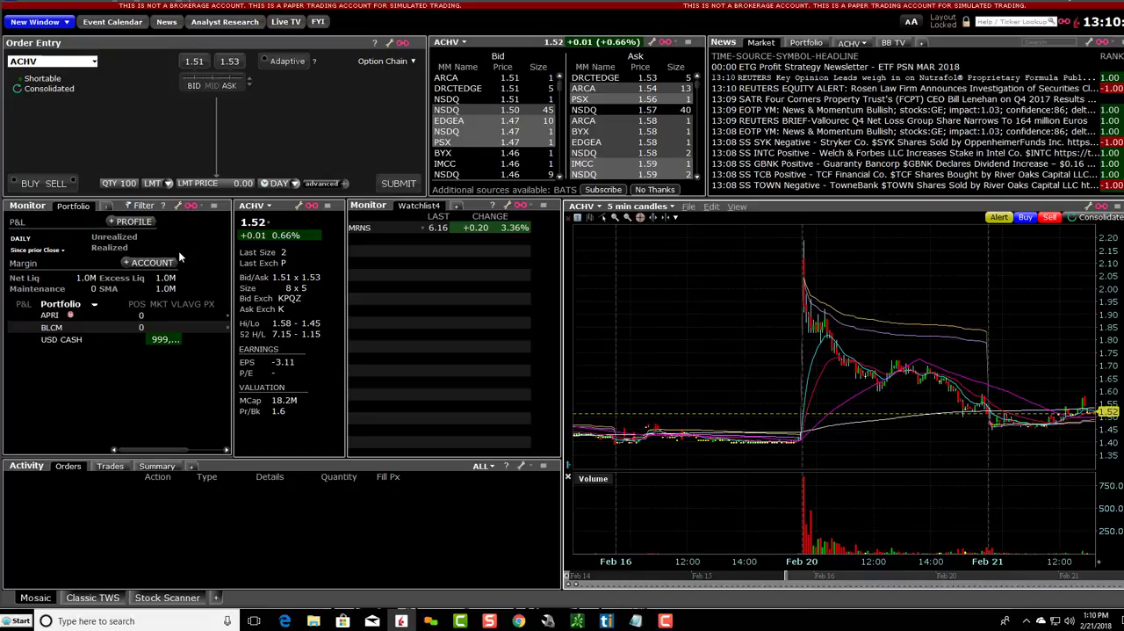
mouse_move(149, 222)
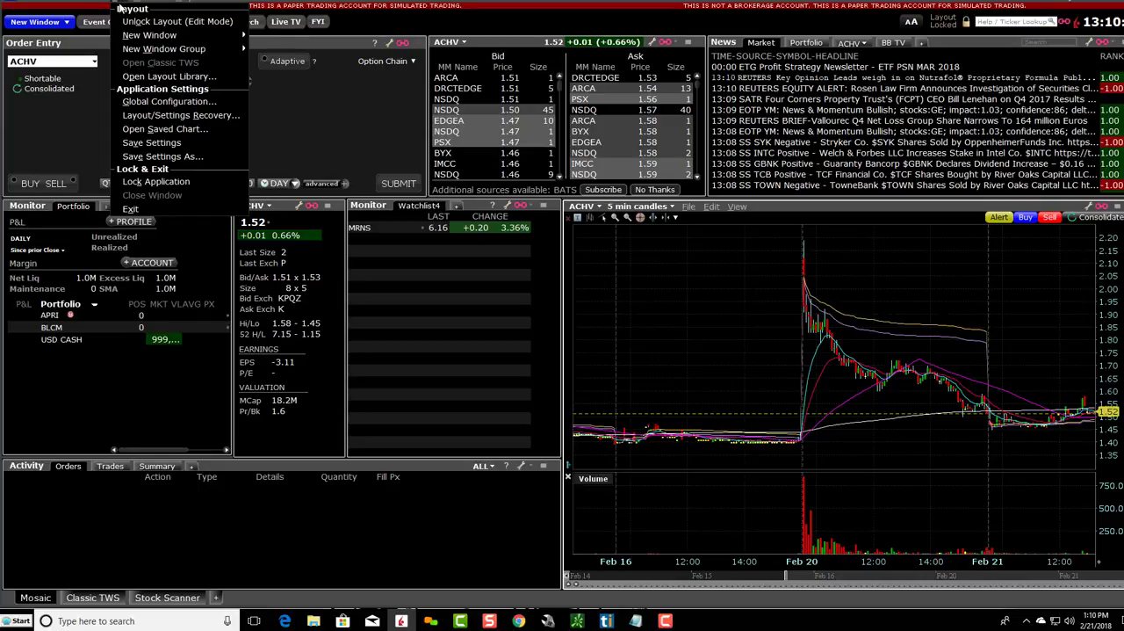
mouse_move(168, 101)
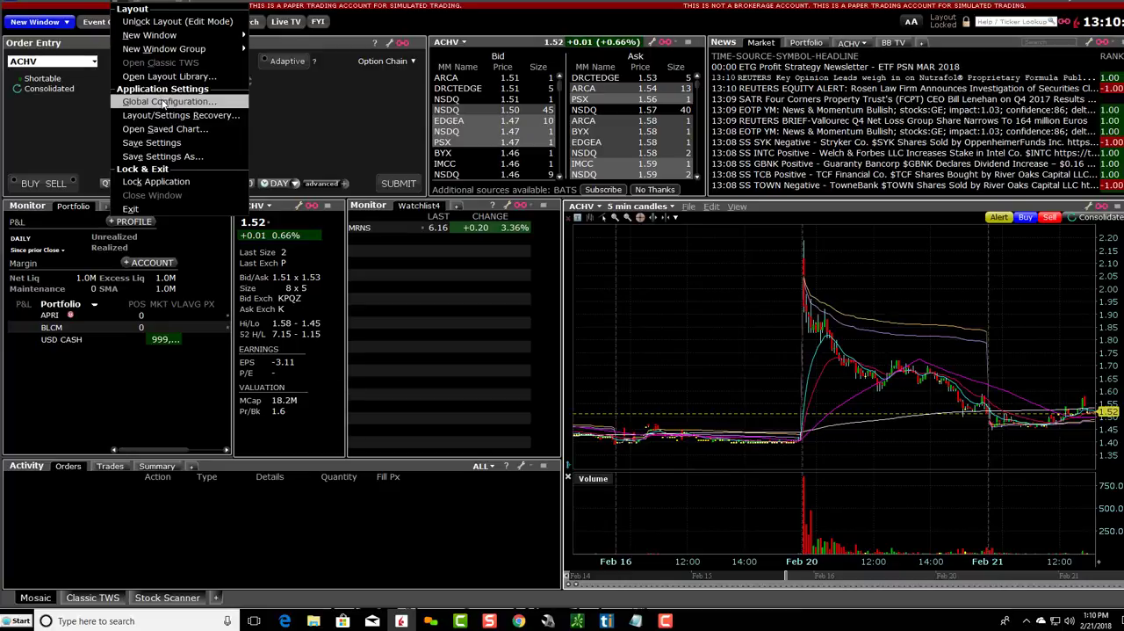
left_click(168, 101)
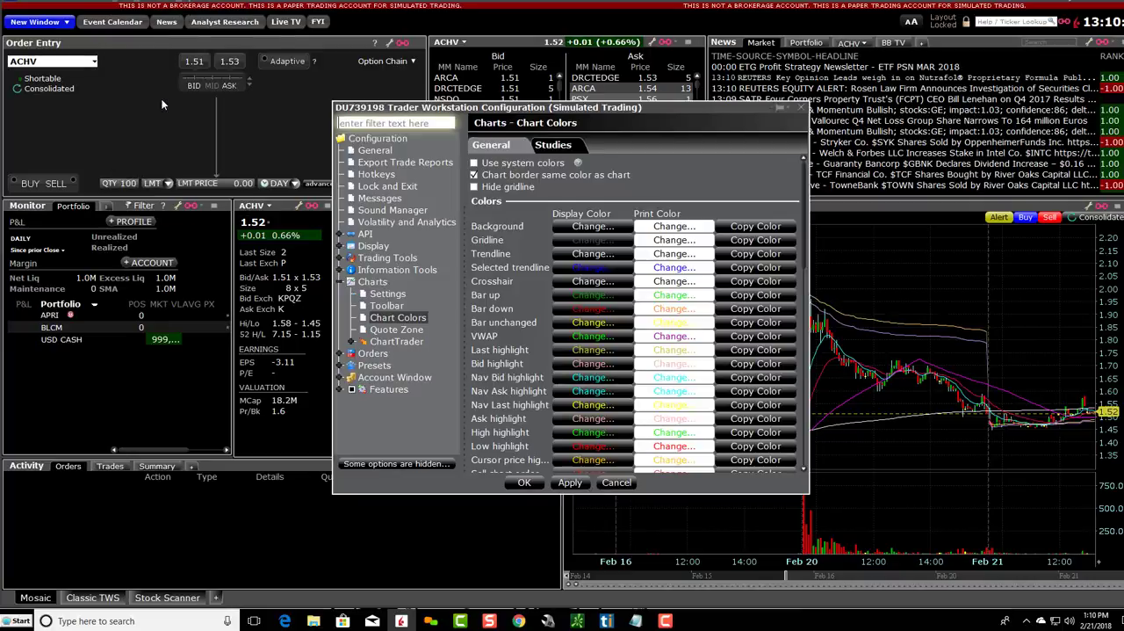
mouse_move(371, 516)
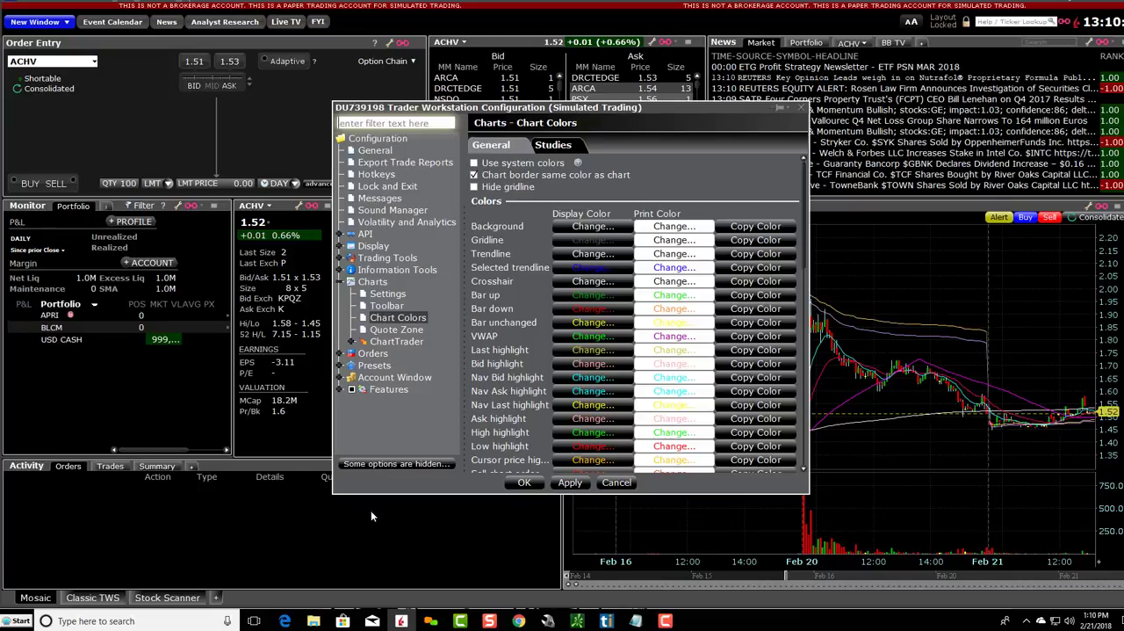
mouse_move(366, 387)
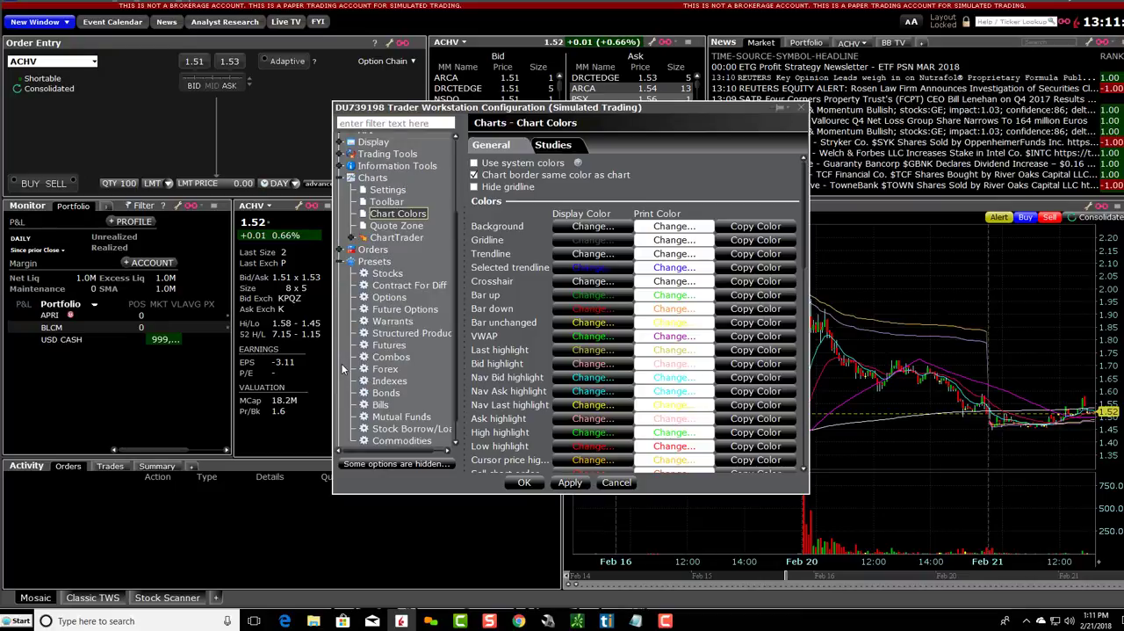
mouse_move(373, 279)
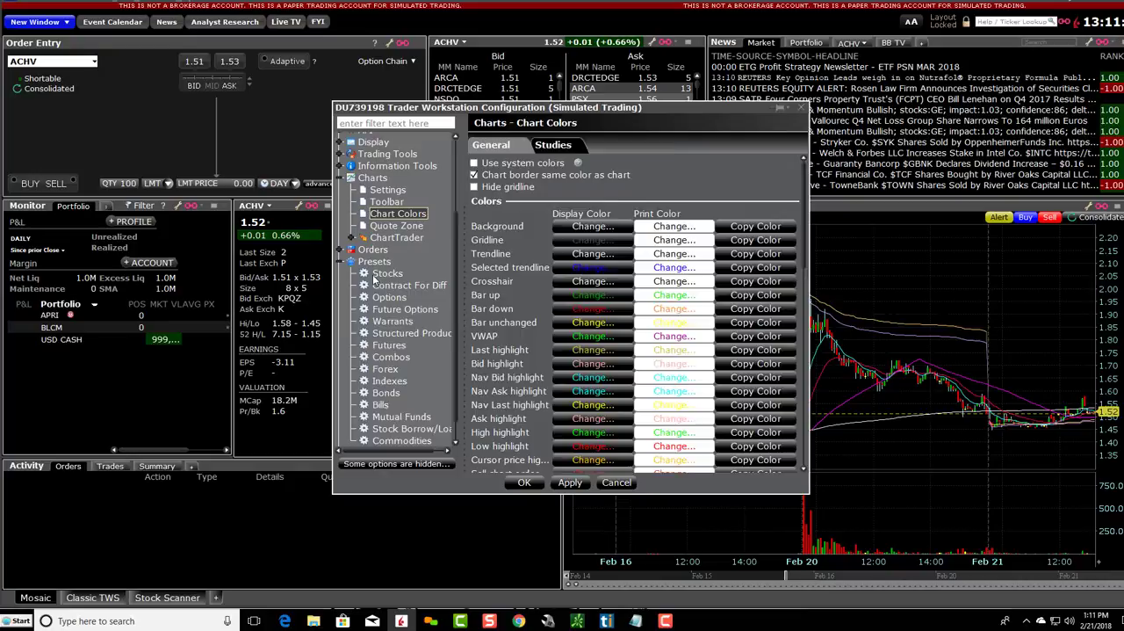
left_click(386, 274)
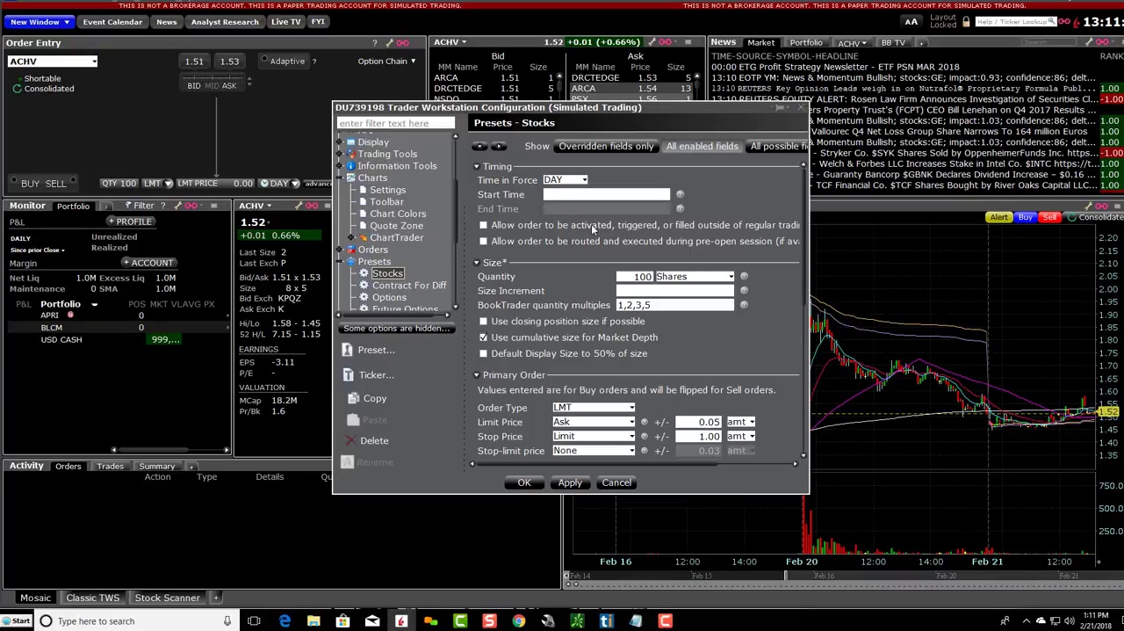
mouse_move(692, 449)
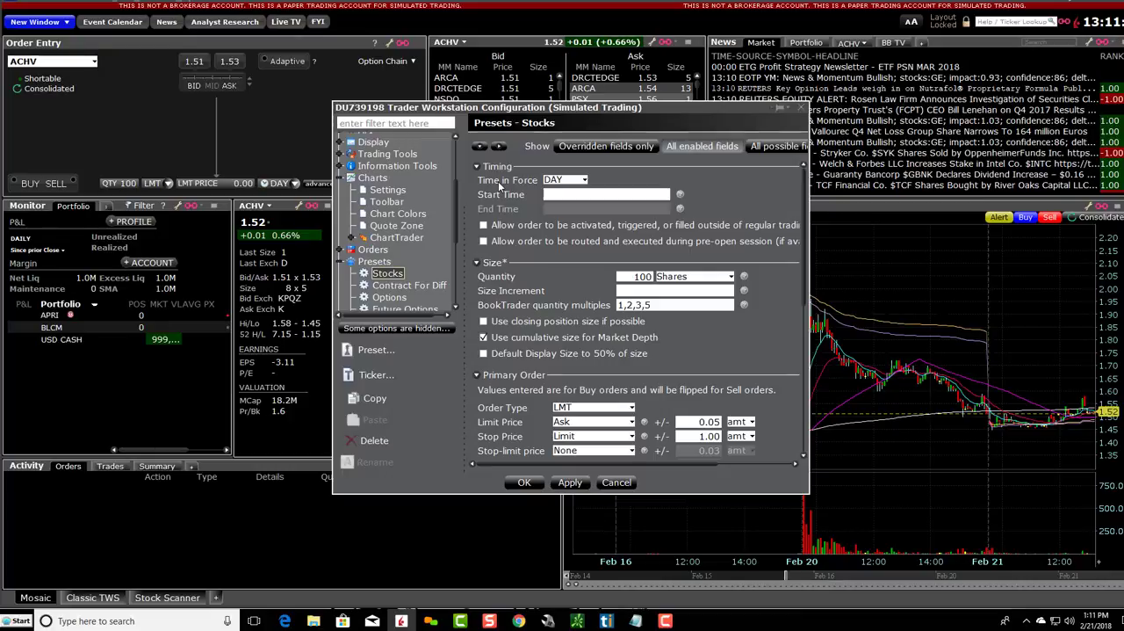
mouse_move(483, 275)
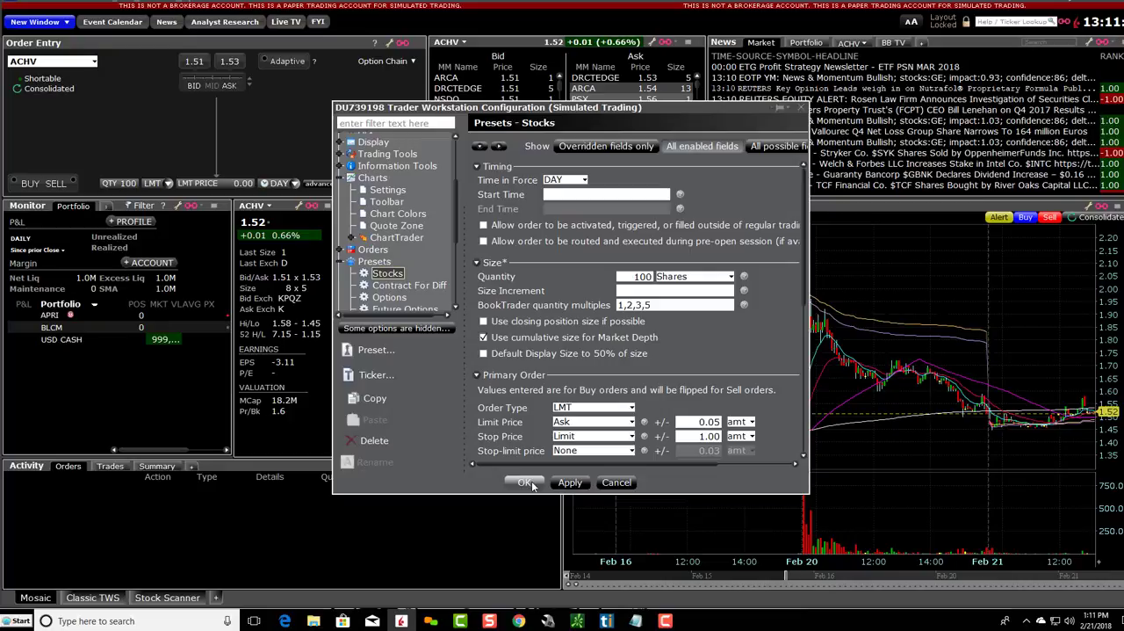
Leave outside-regular-hours and pre-open options unchecked and close the configuration with OK
left_click(525, 482)
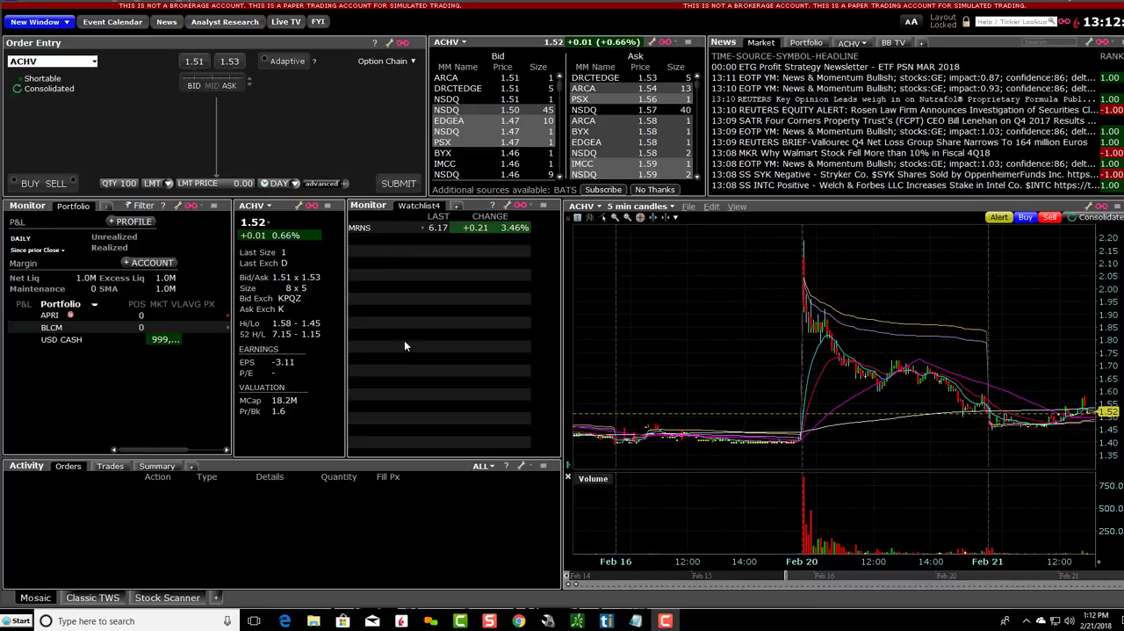
mouse_move(442, 333)
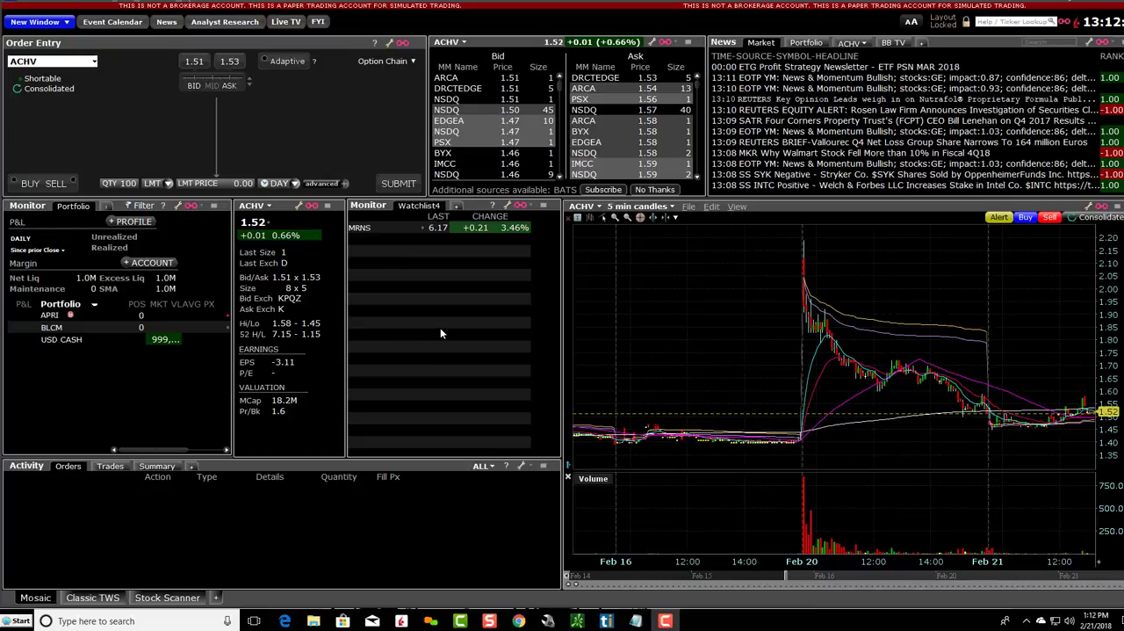